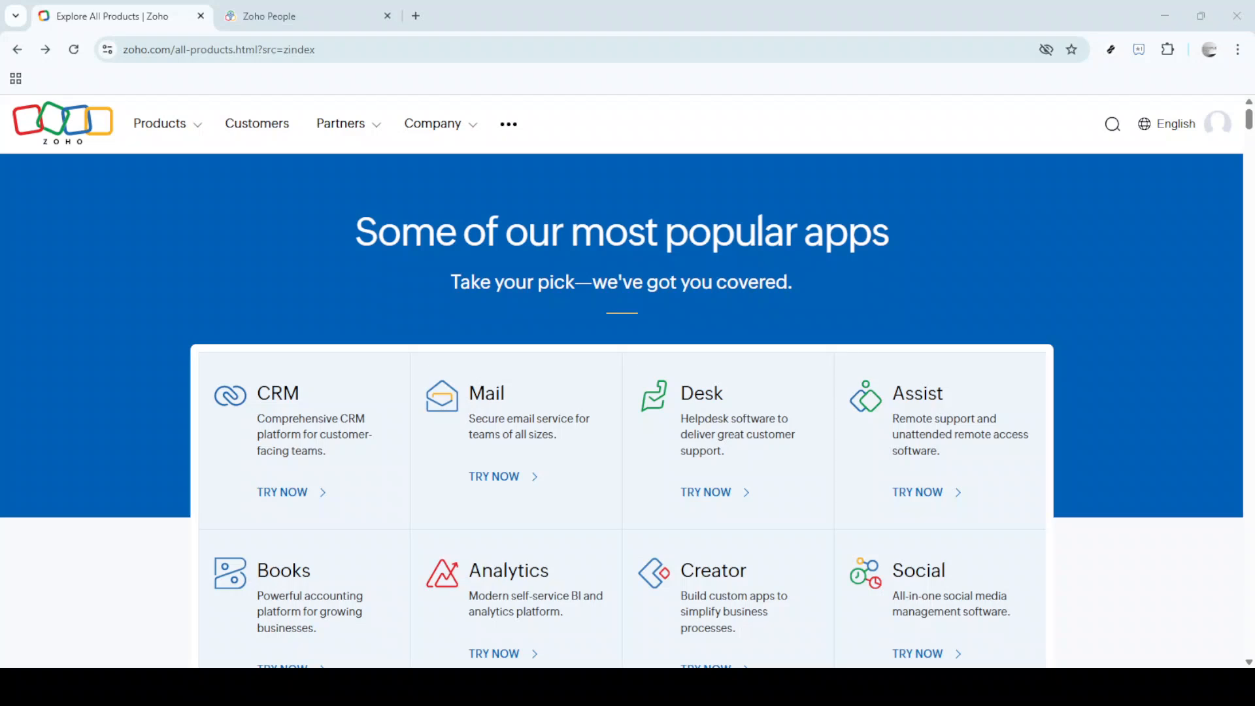
mouse_move(166, 279)
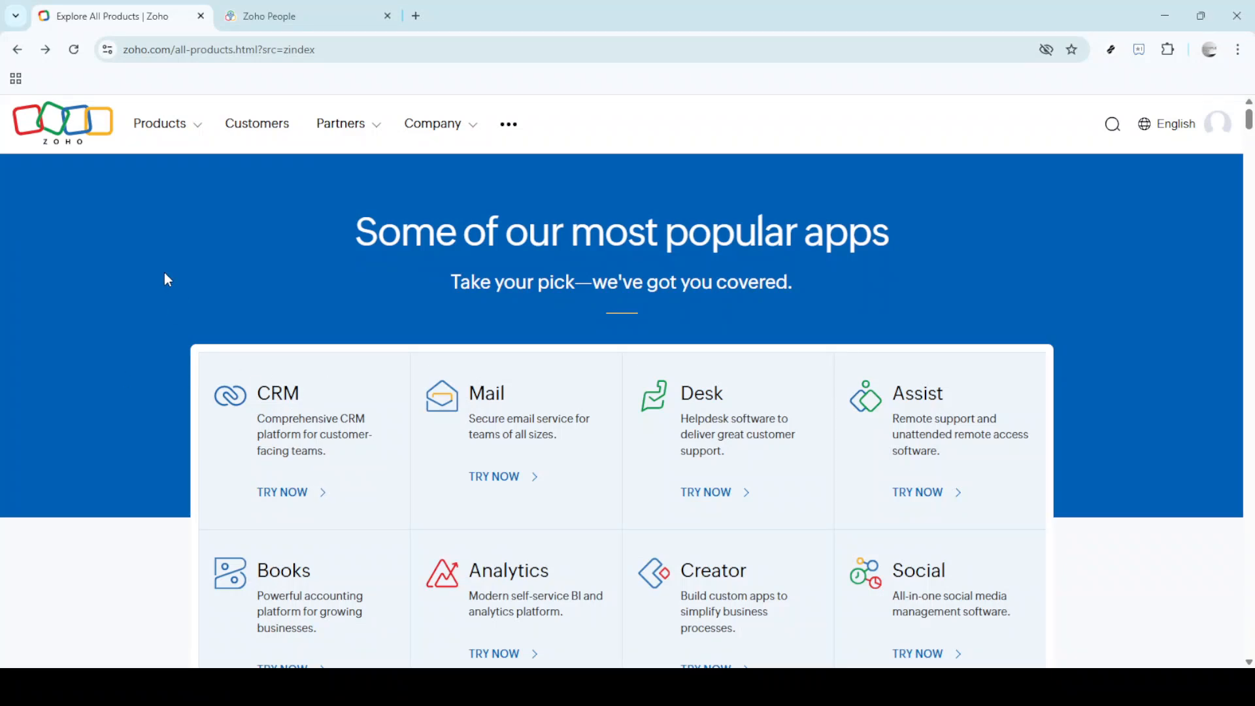
mouse_move(315, 327)
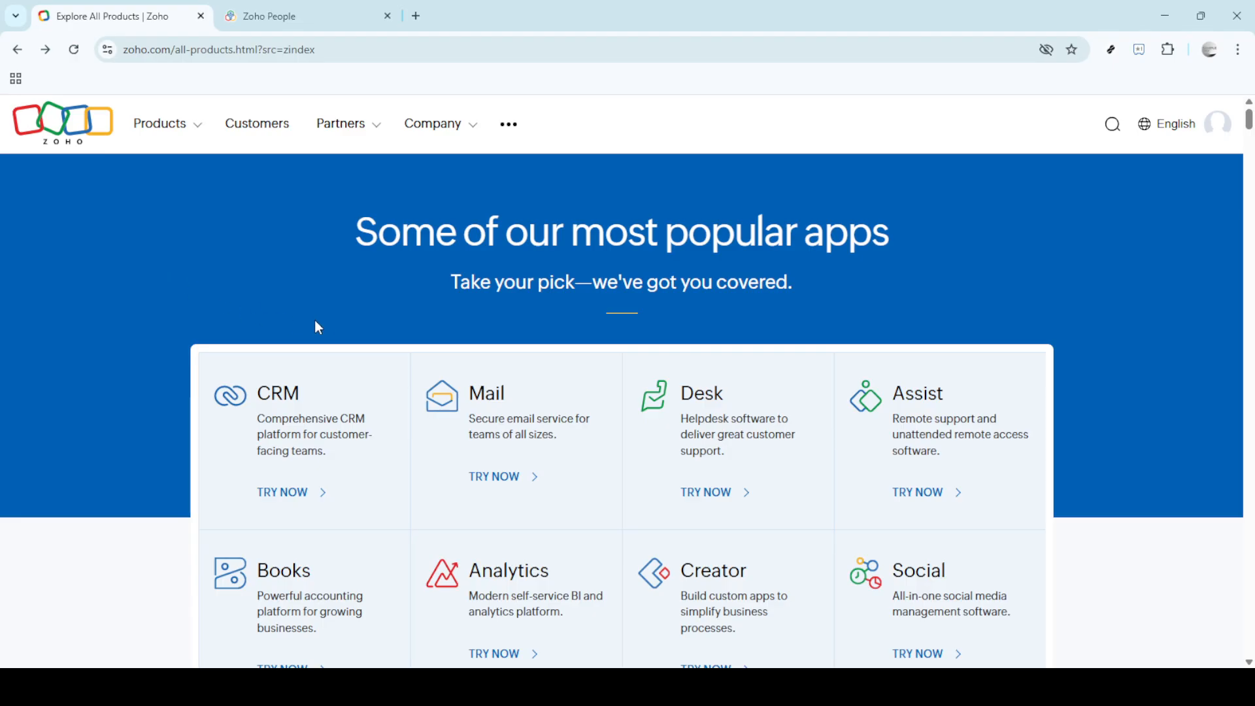
mouse_move(165, 156)
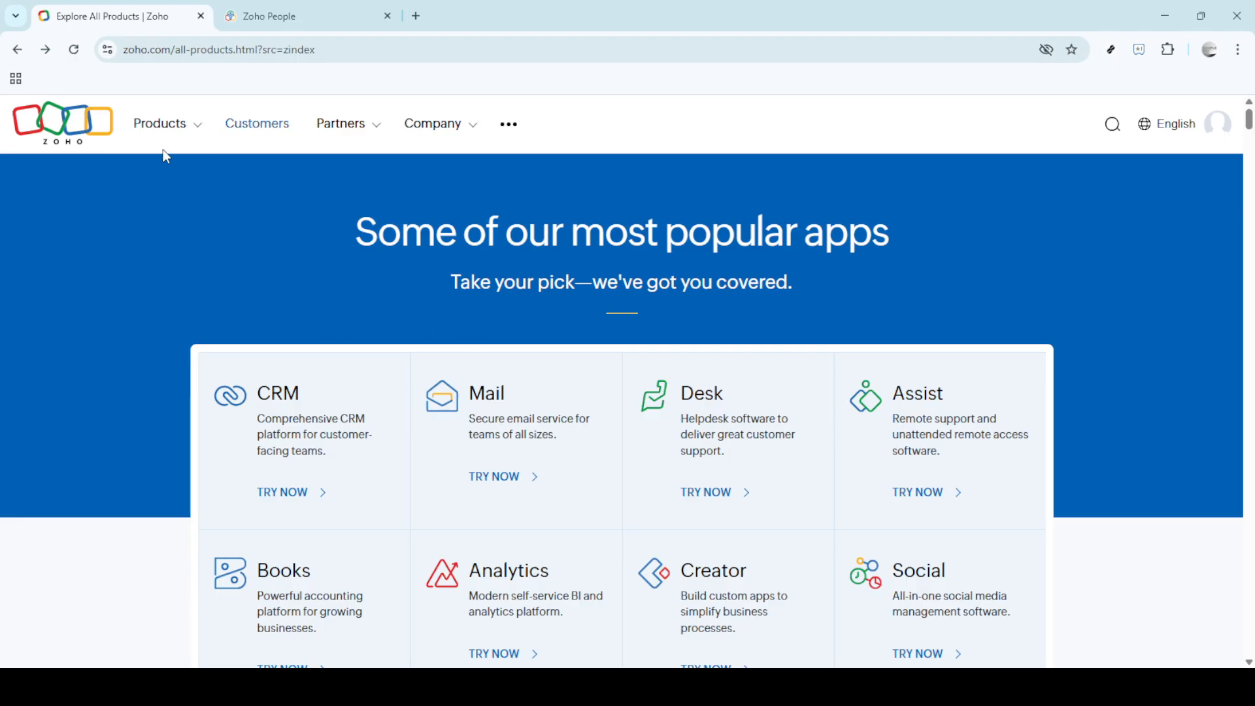
mouse_move(177, 128)
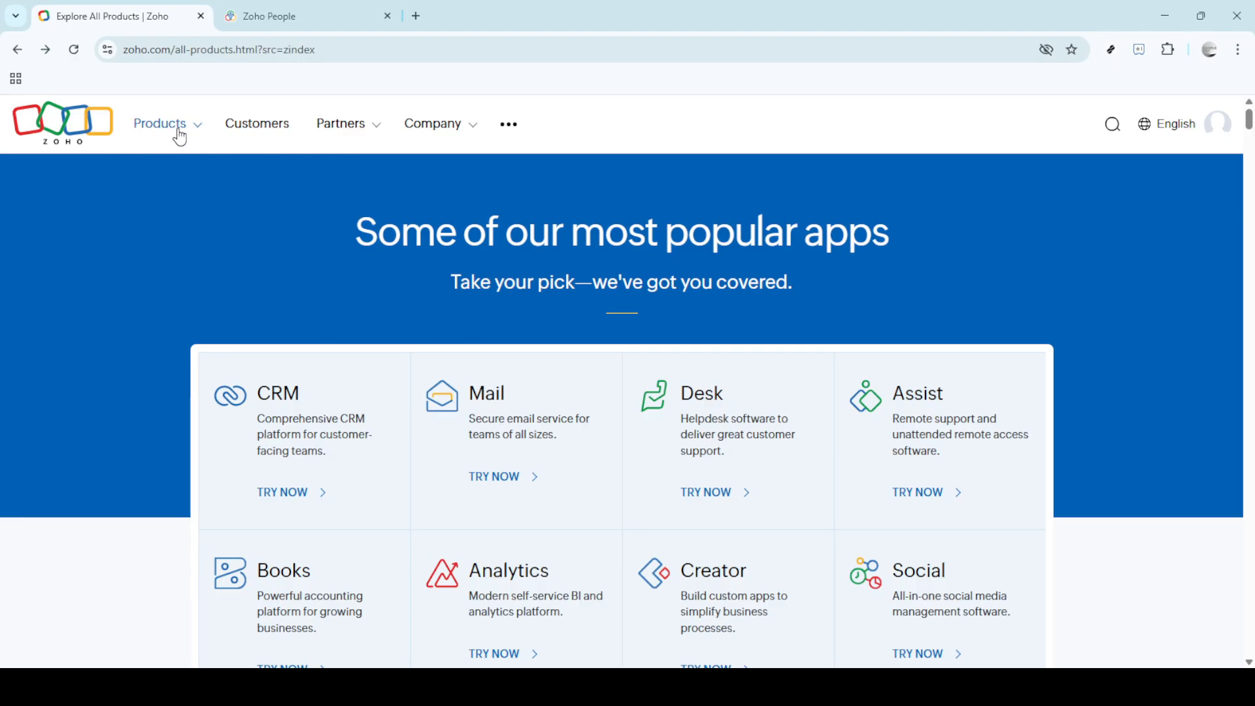
Step: Show the Human Resources apps in the Zoho Products menu
left_click(159, 123)
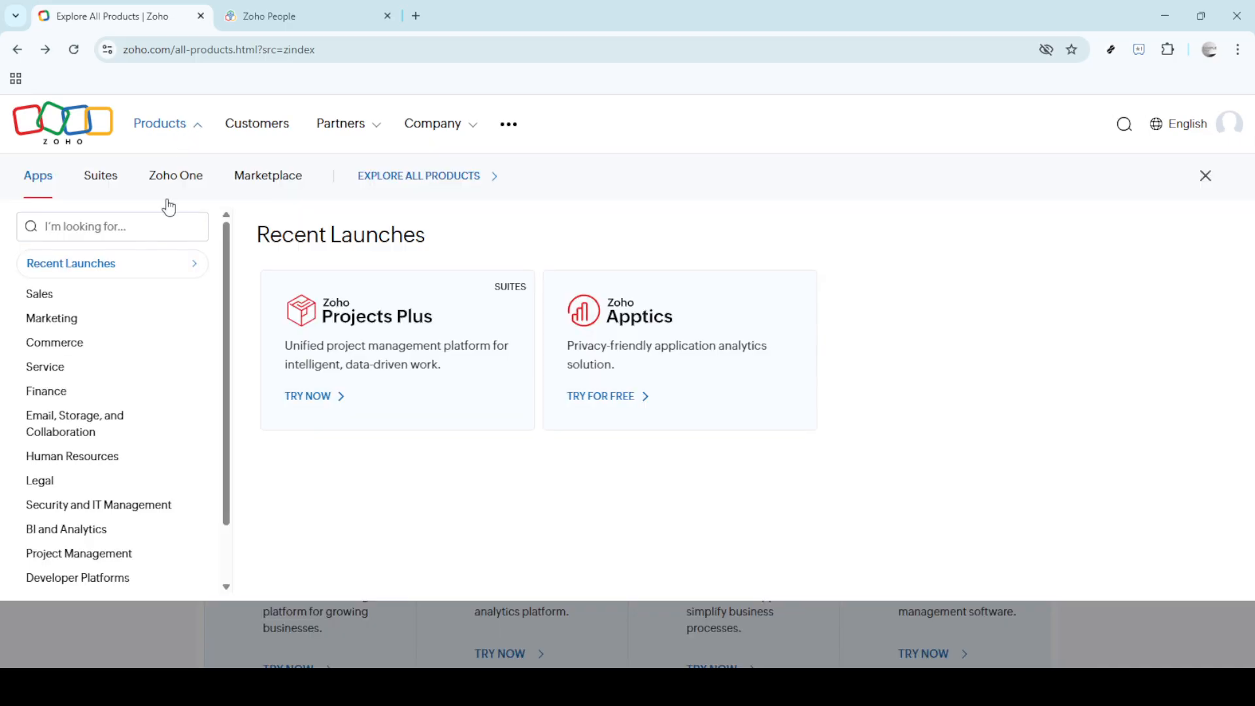
left_click(72, 455)
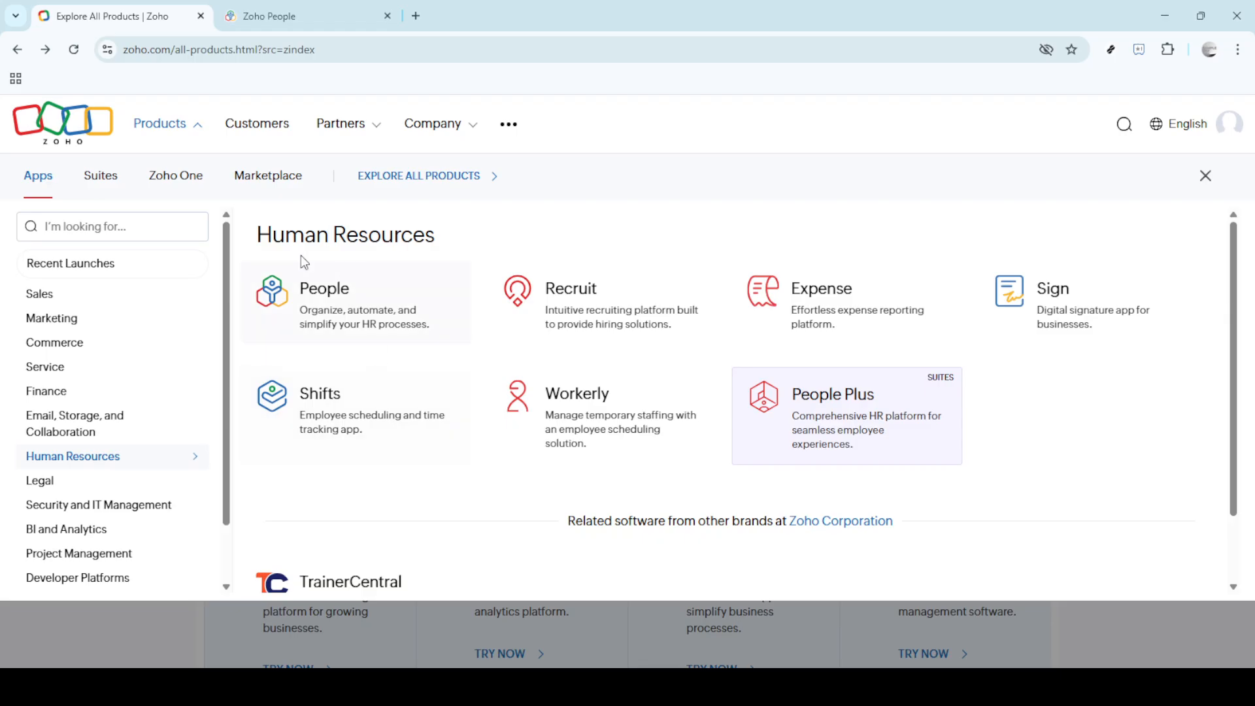
mouse_move(321, 298)
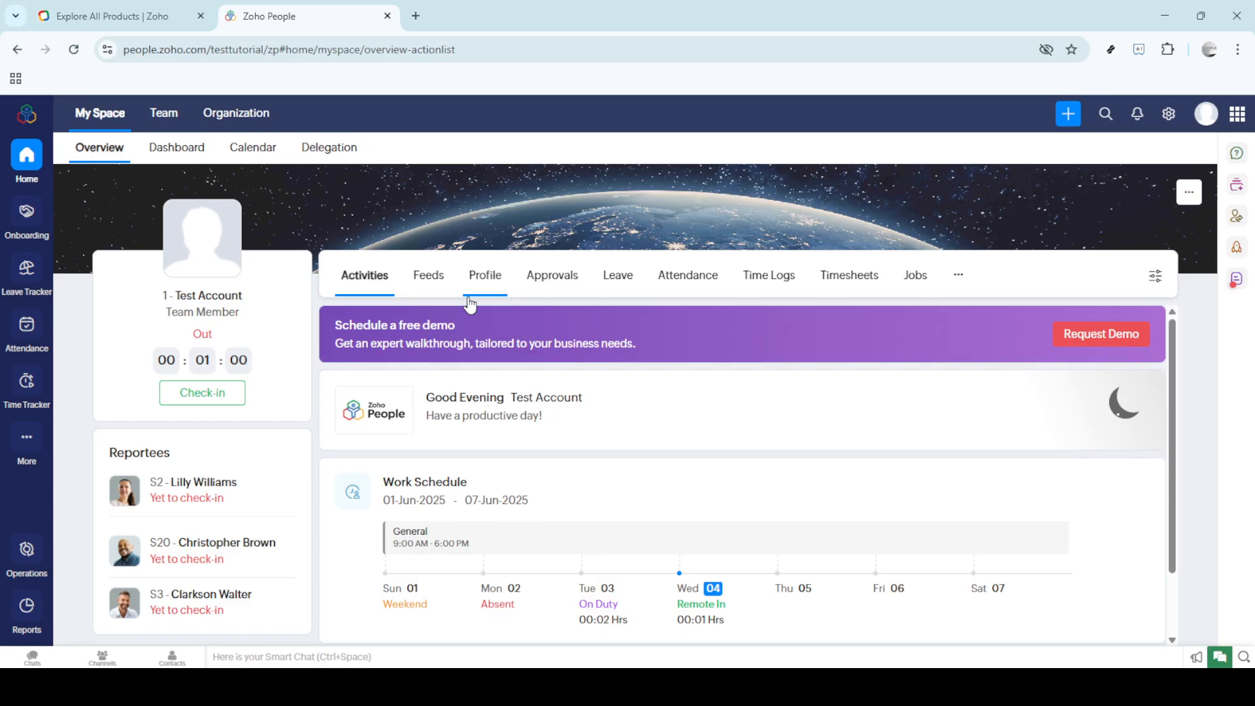
mouse_move(466, 304)
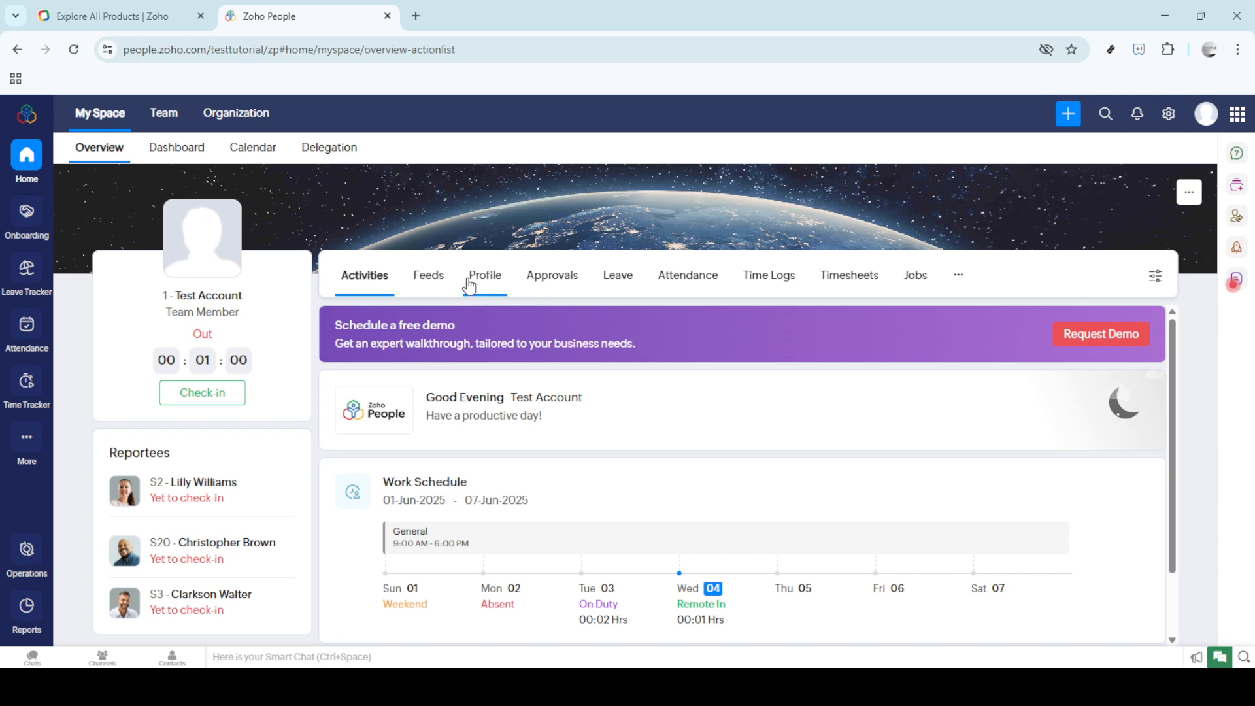
mouse_move(4, 296)
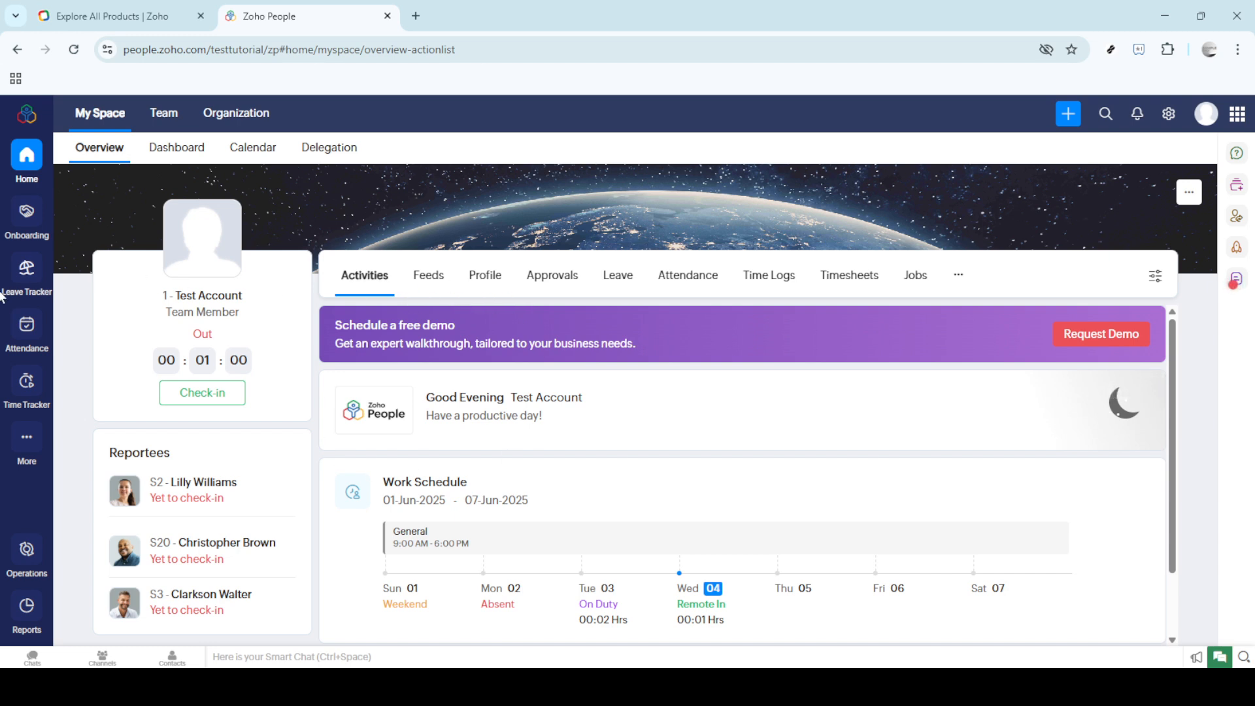
mouse_move(26, 331)
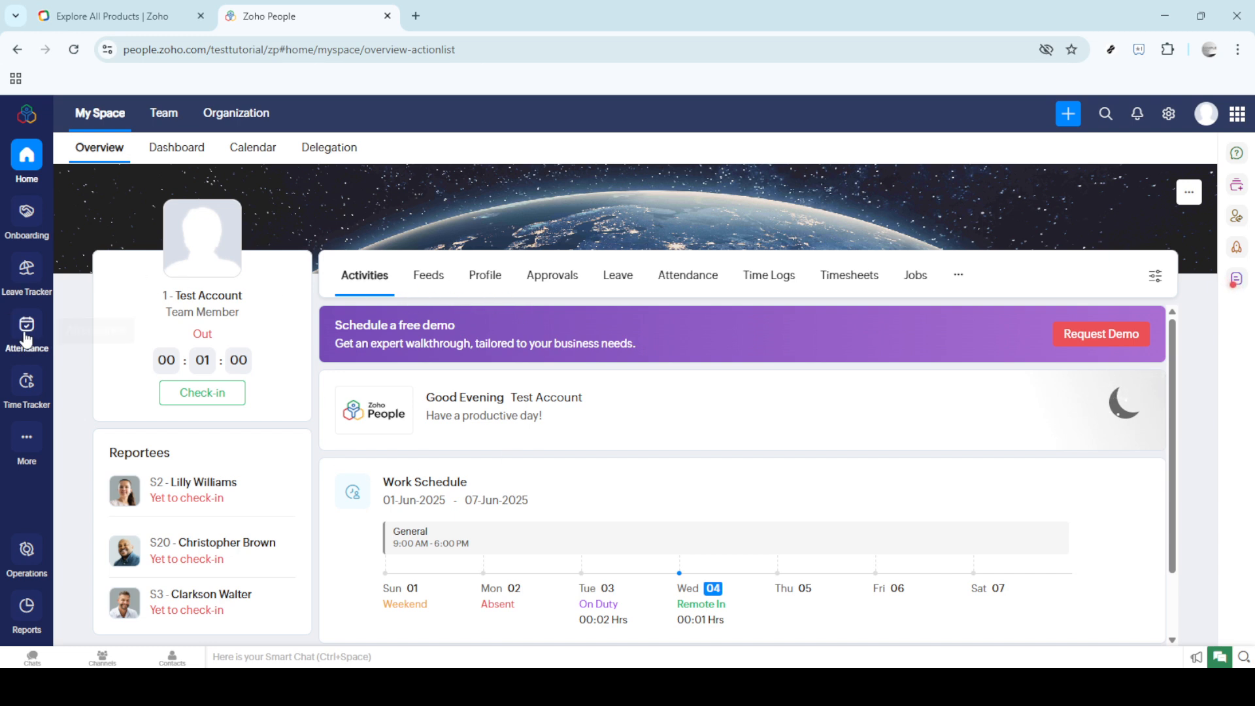
Step: View the Attendance Summary for 01-Jun-2025 to 07-Jun-2025 from the sidebar
left_click(26, 331)
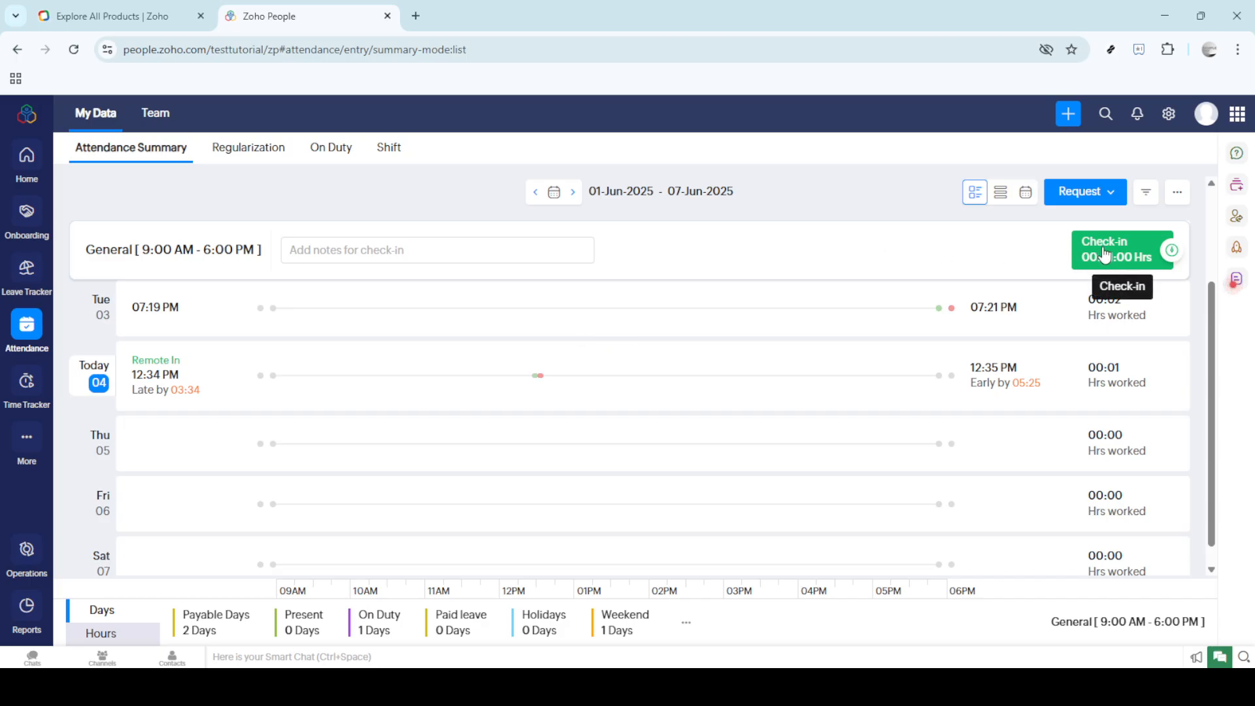
mouse_move(995, 243)
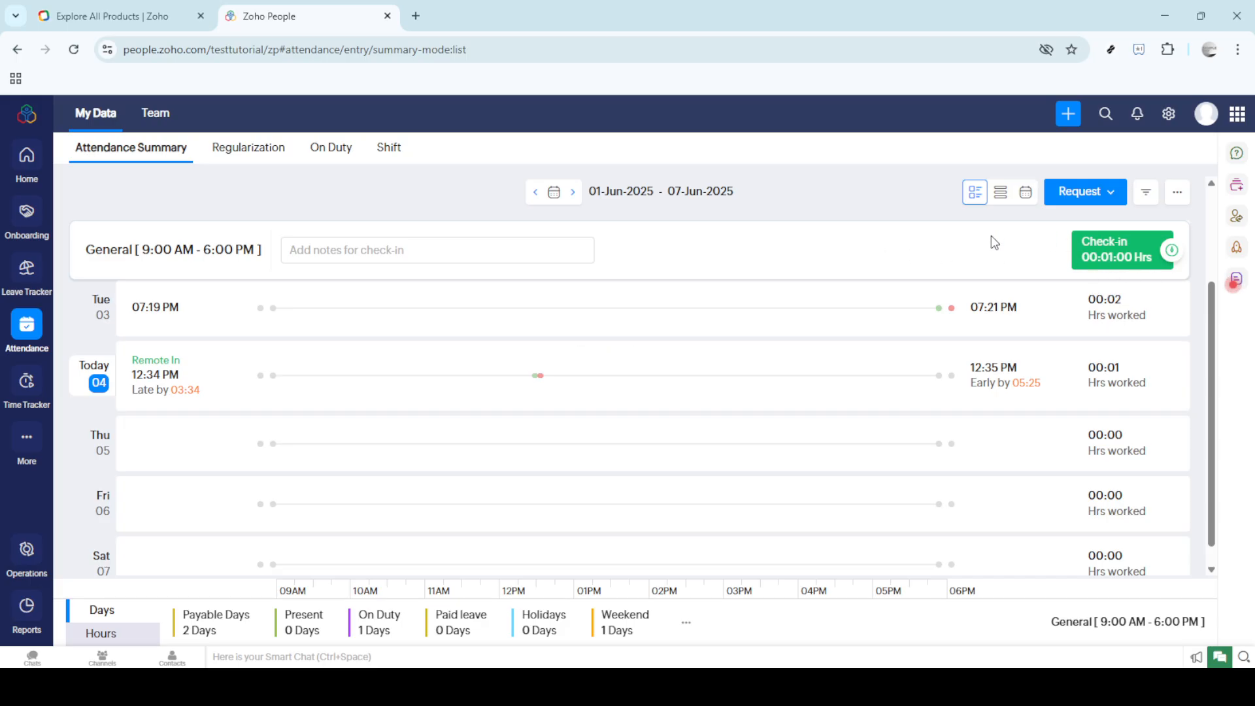
mouse_move(1115, 263)
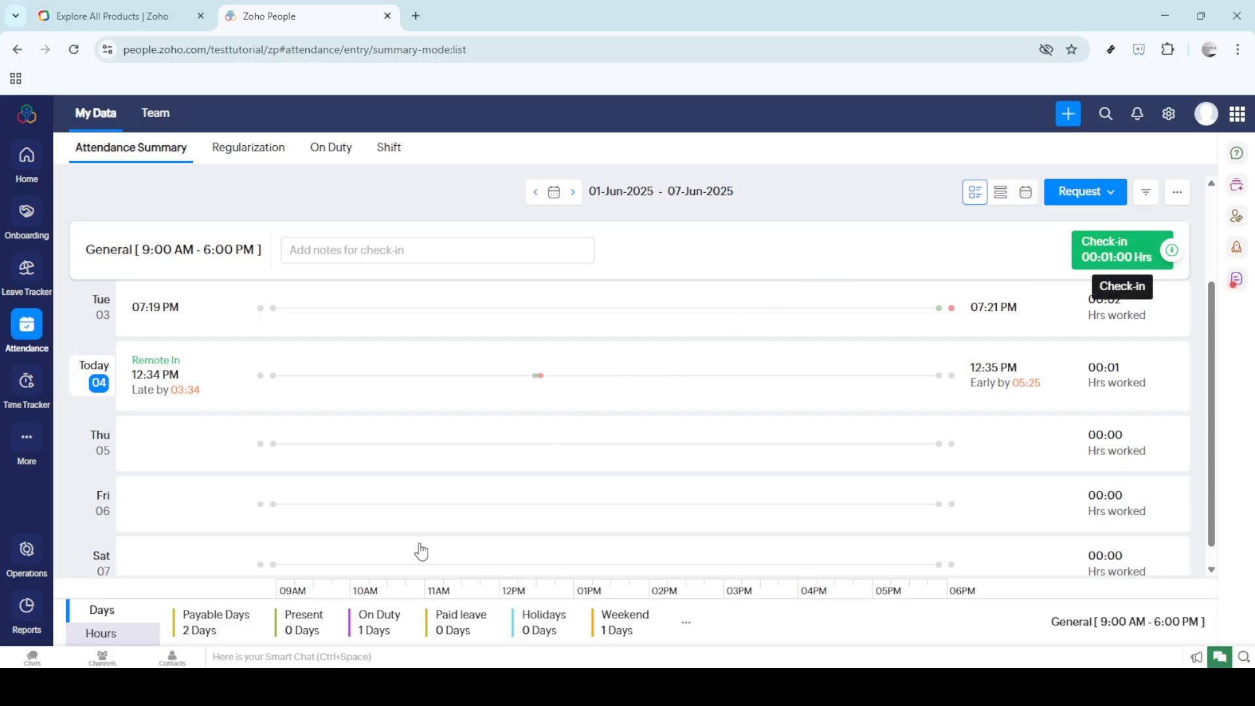
mouse_move(348, 530)
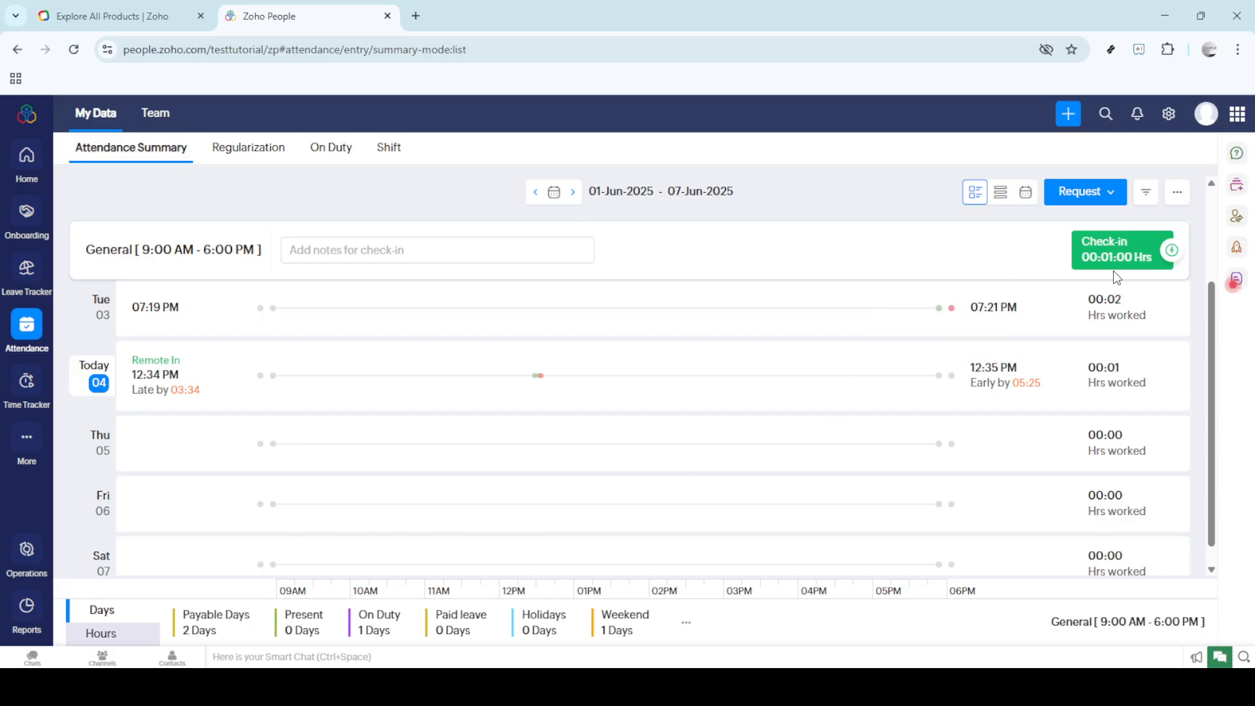
mouse_move(1116, 257)
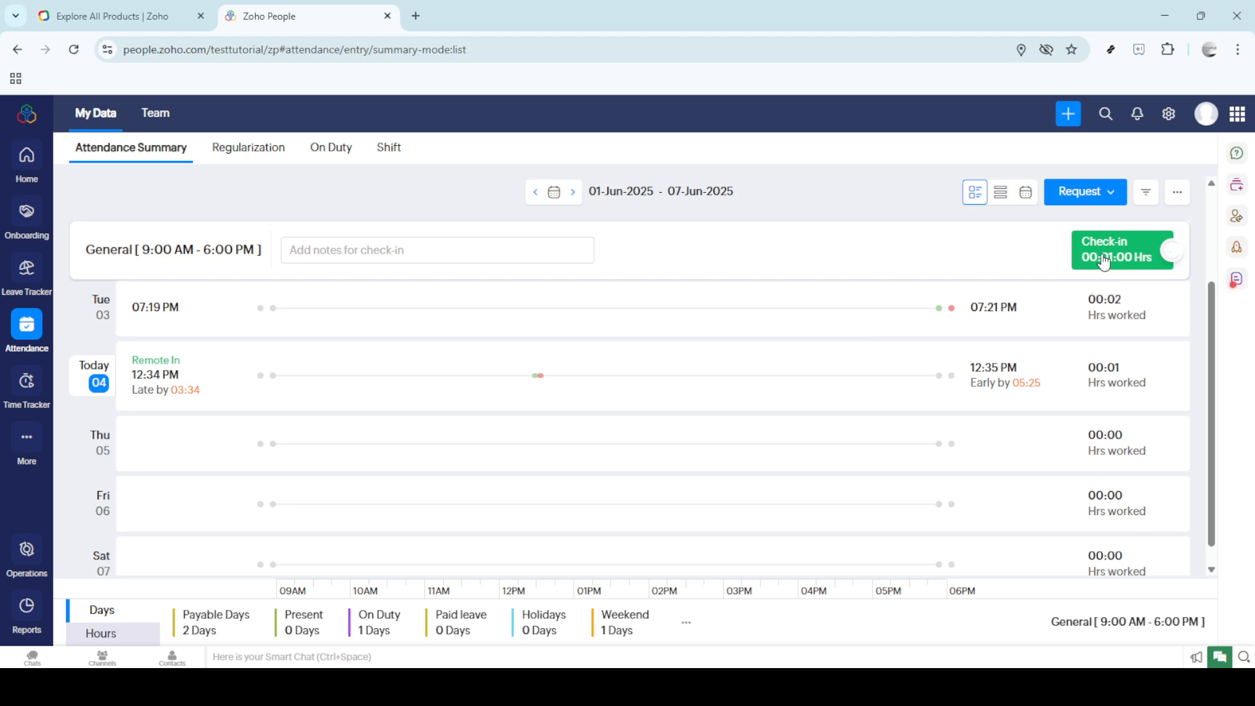
Step: Check Test Account in for today from the Attendance Summary page
left_click(1167, 249)
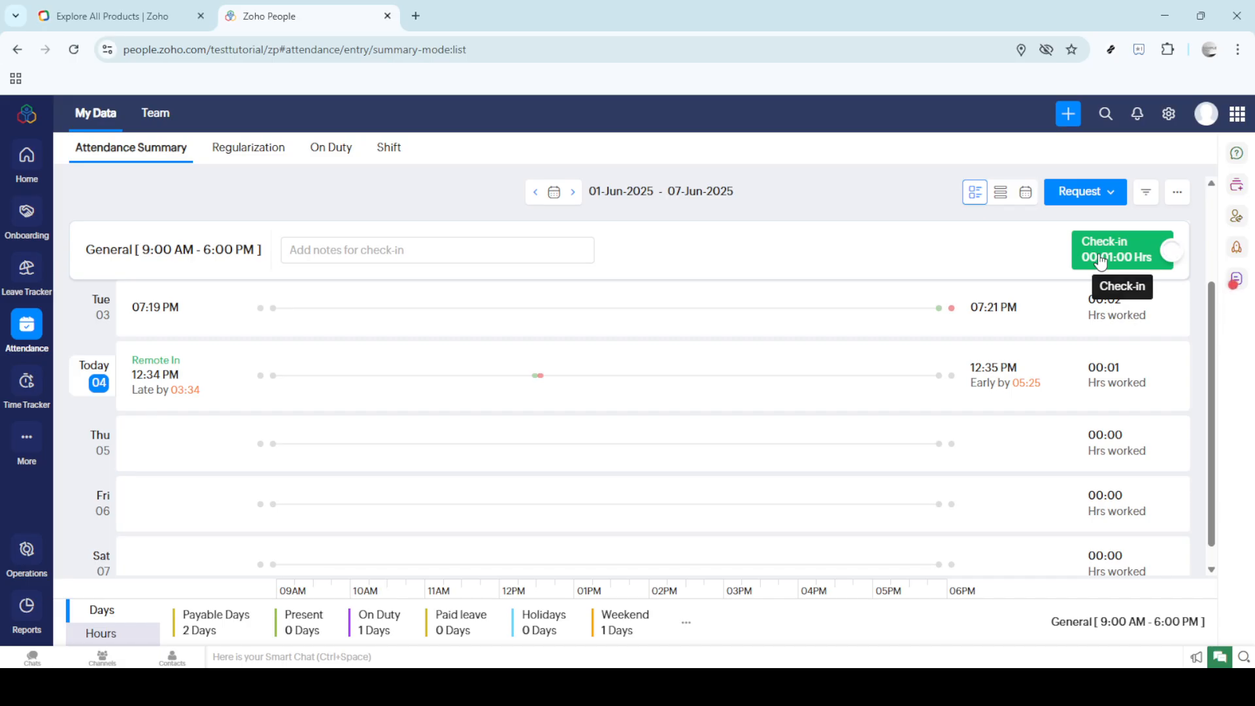
left_click(1123, 250)
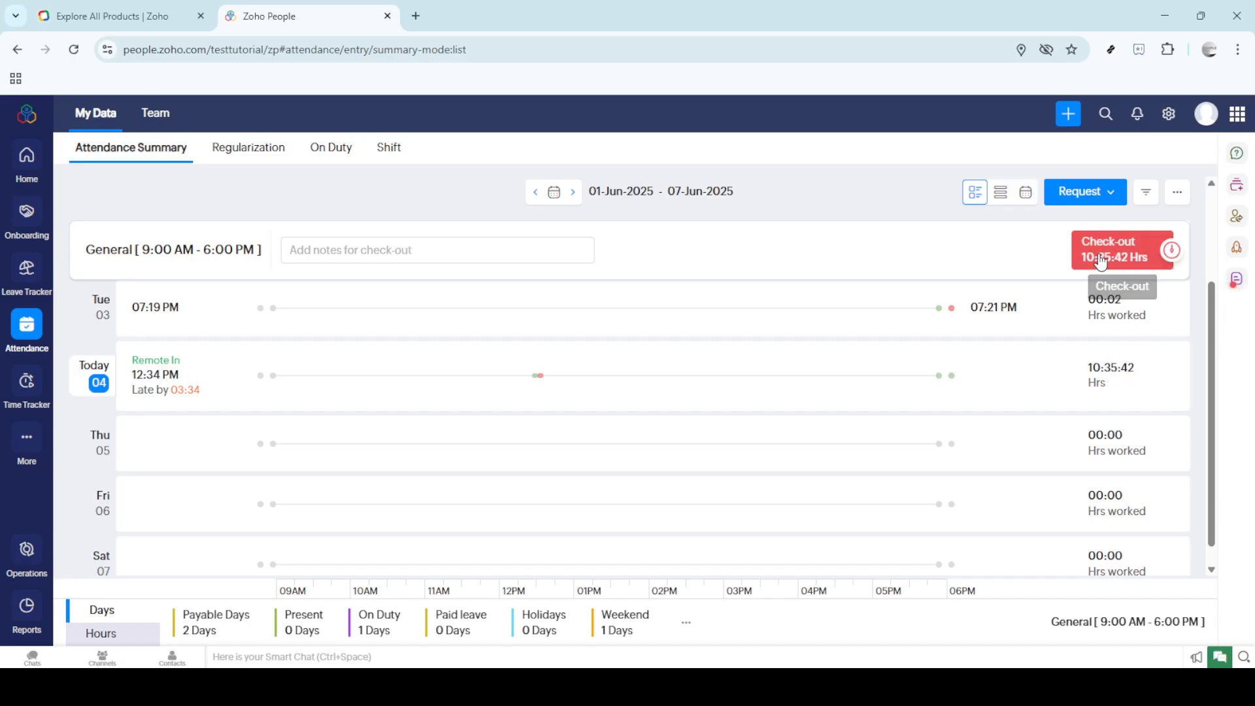
mouse_move(901, 297)
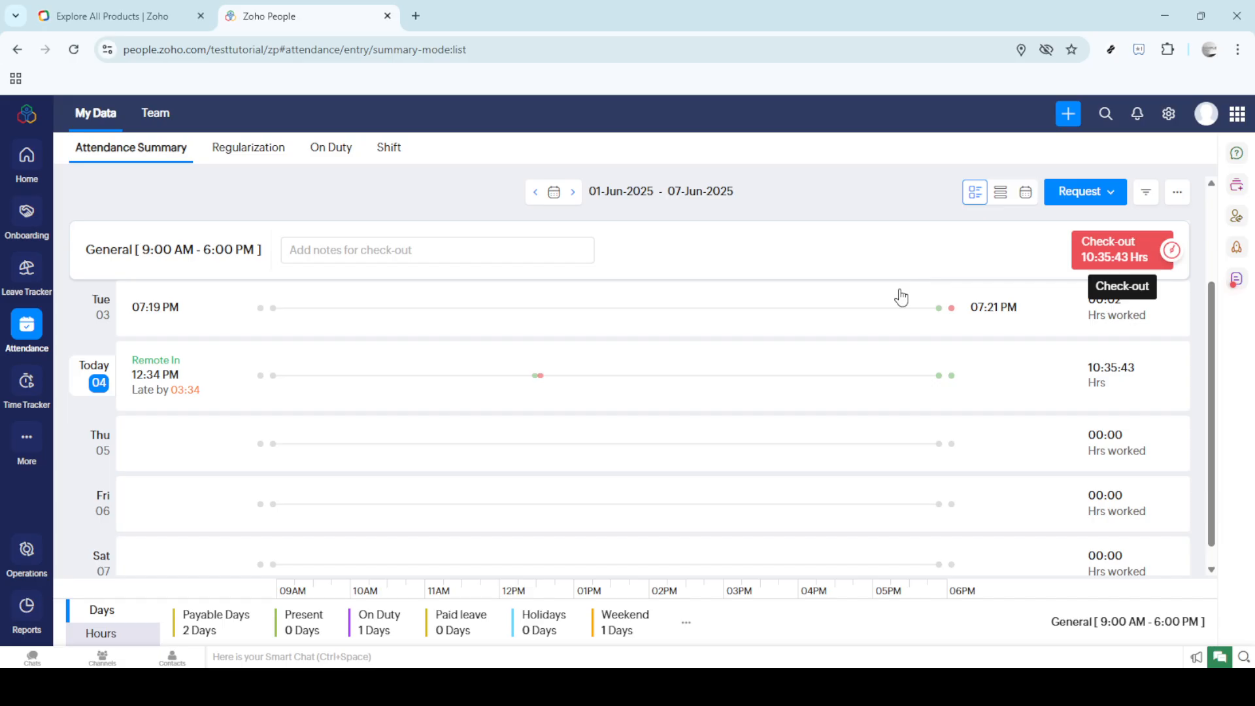
mouse_move(552, 330)
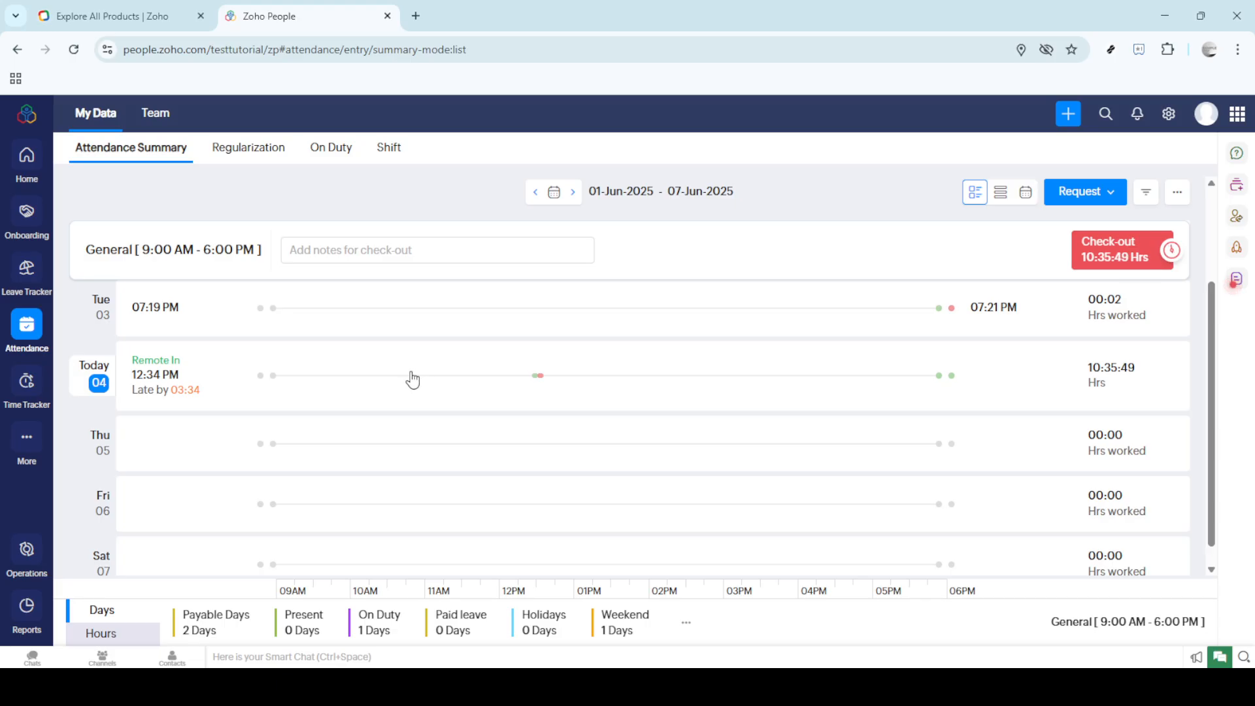
mouse_move(1123, 250)
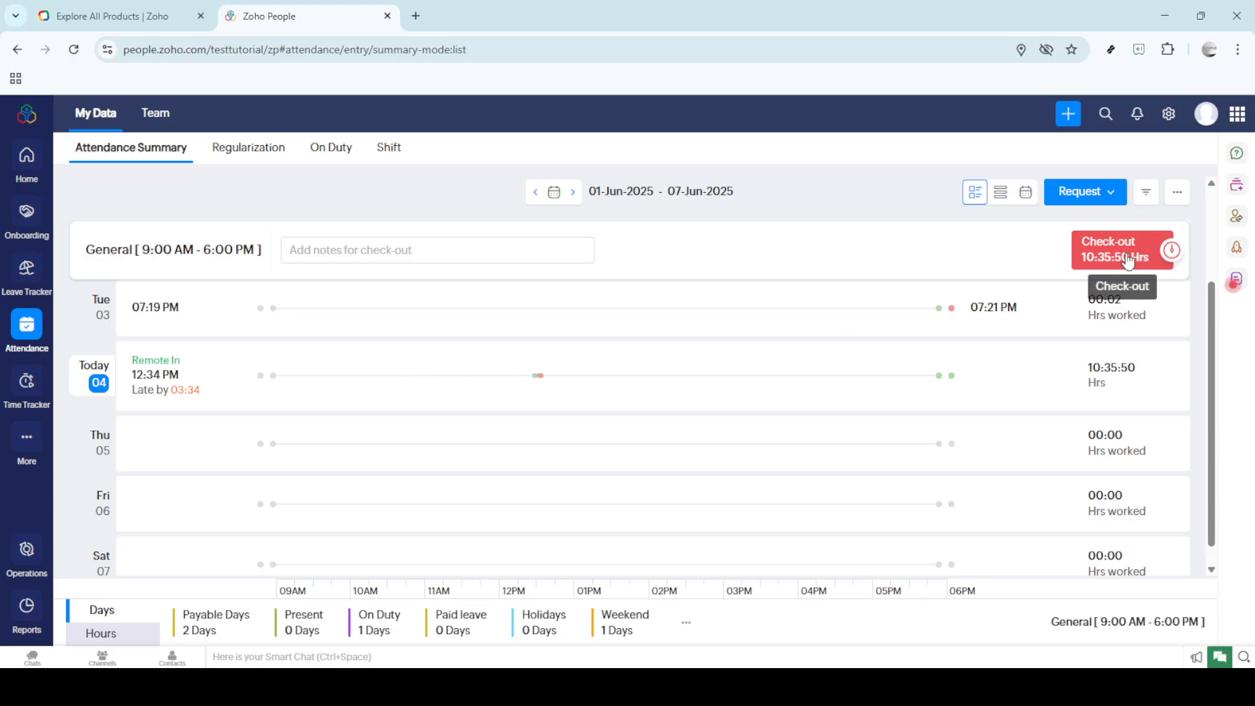
Step: Check Test Account out for today, logging 10:36 hours ending 11:10 PM
left_click(1124, 251)
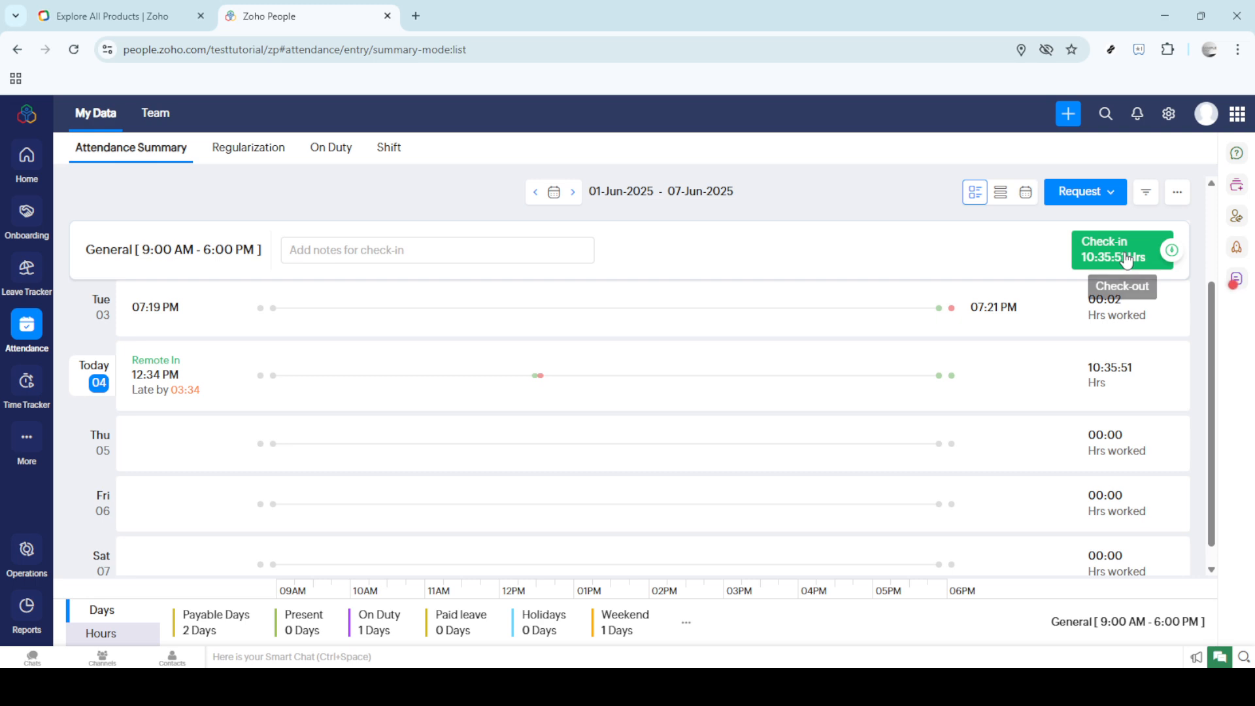
left_click(1121, 251)
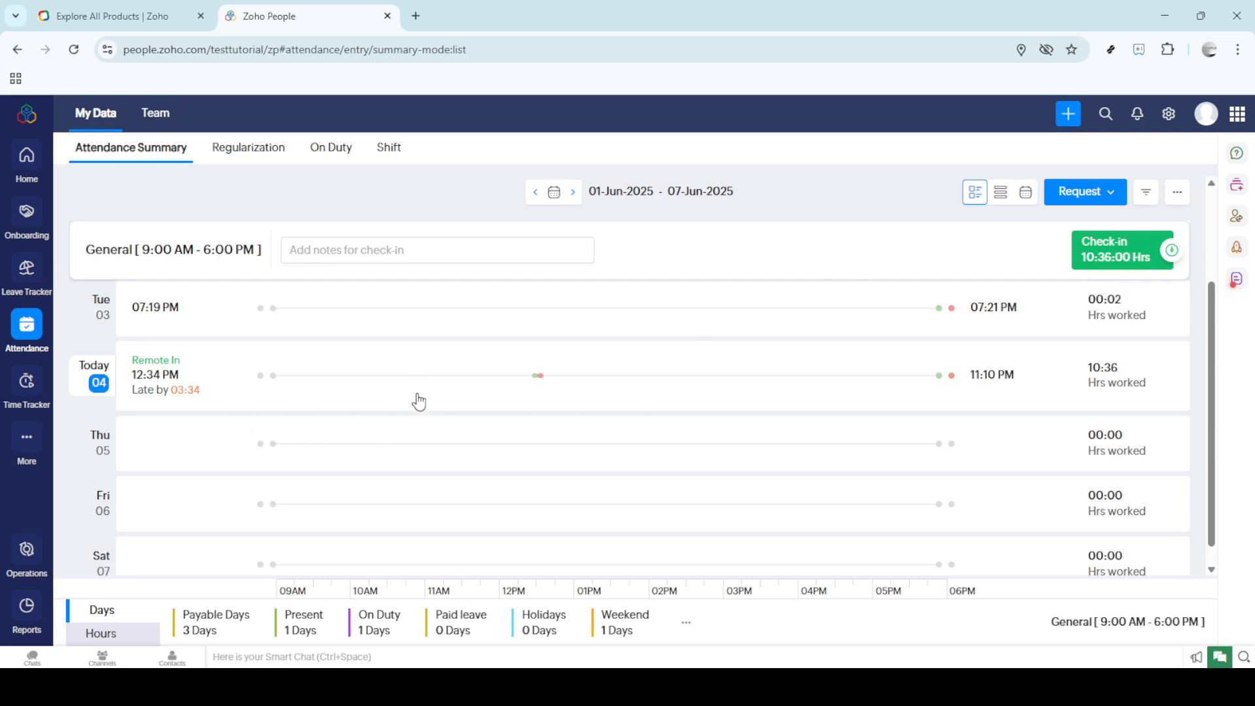
mouse_move(605, 428)
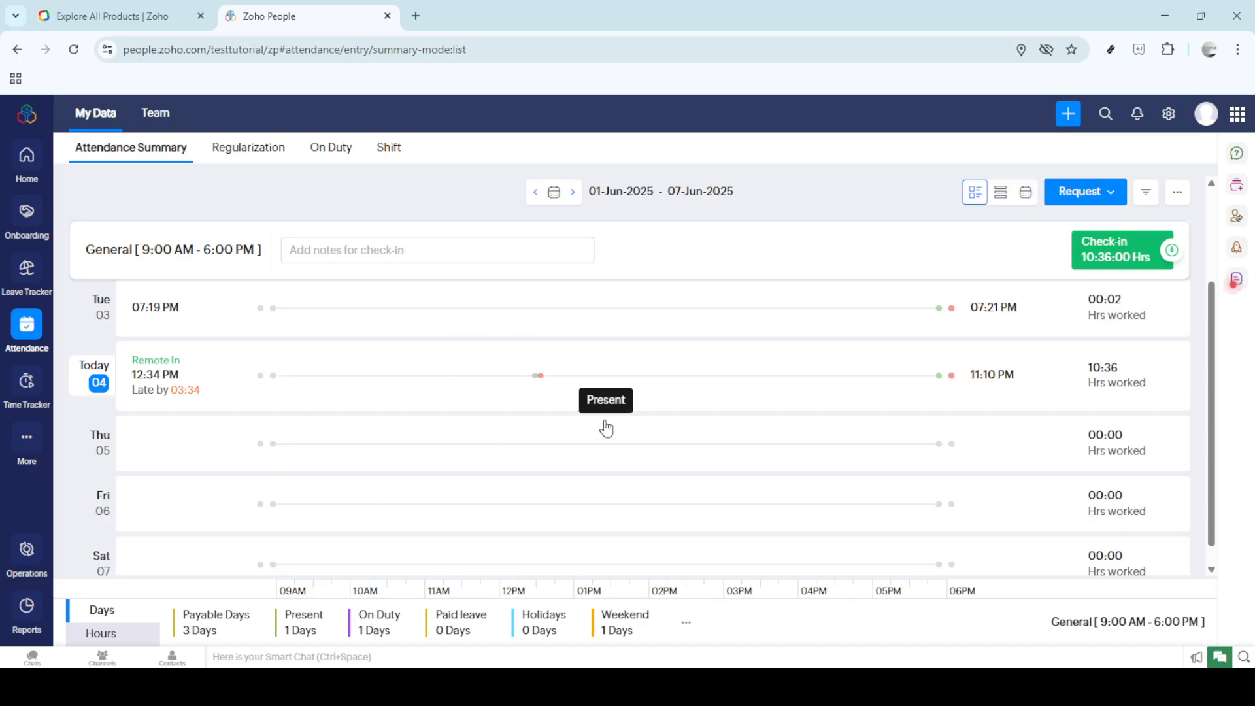
mouse_move(23, 192)
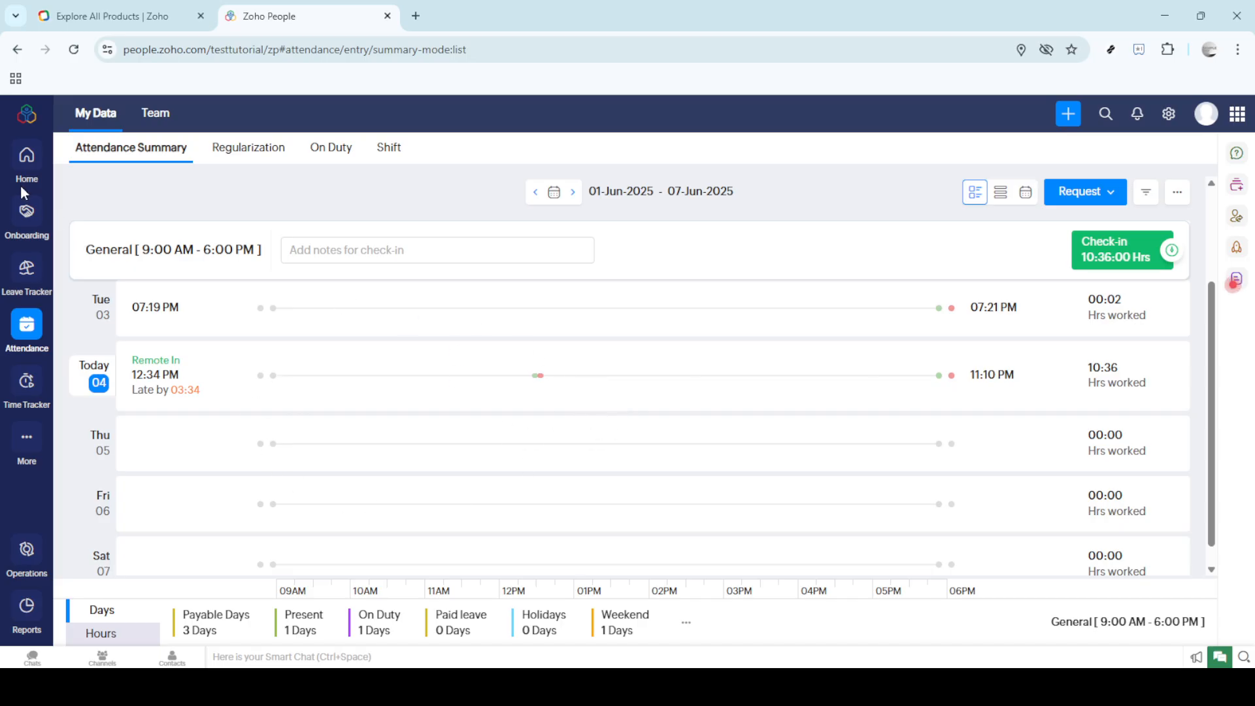
Step: From the home profile card, briefly check Test Account in and out again
left_click(26, 160)
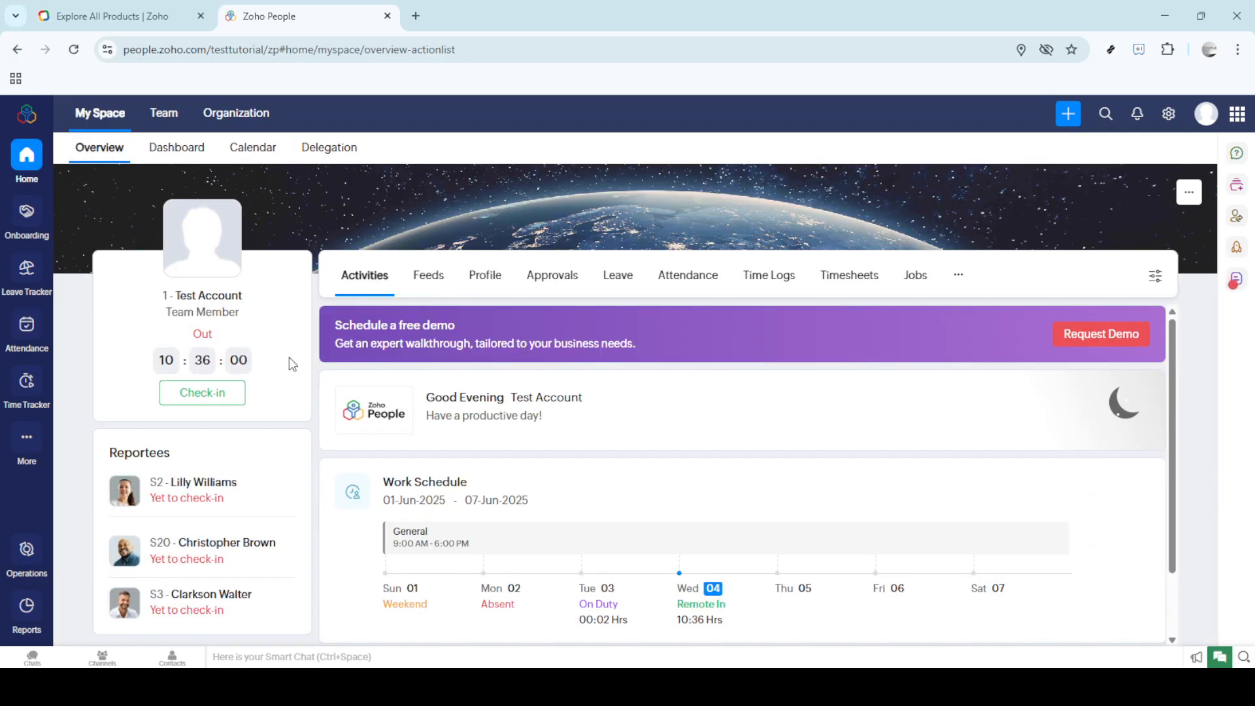
mouse_move(203, 394)
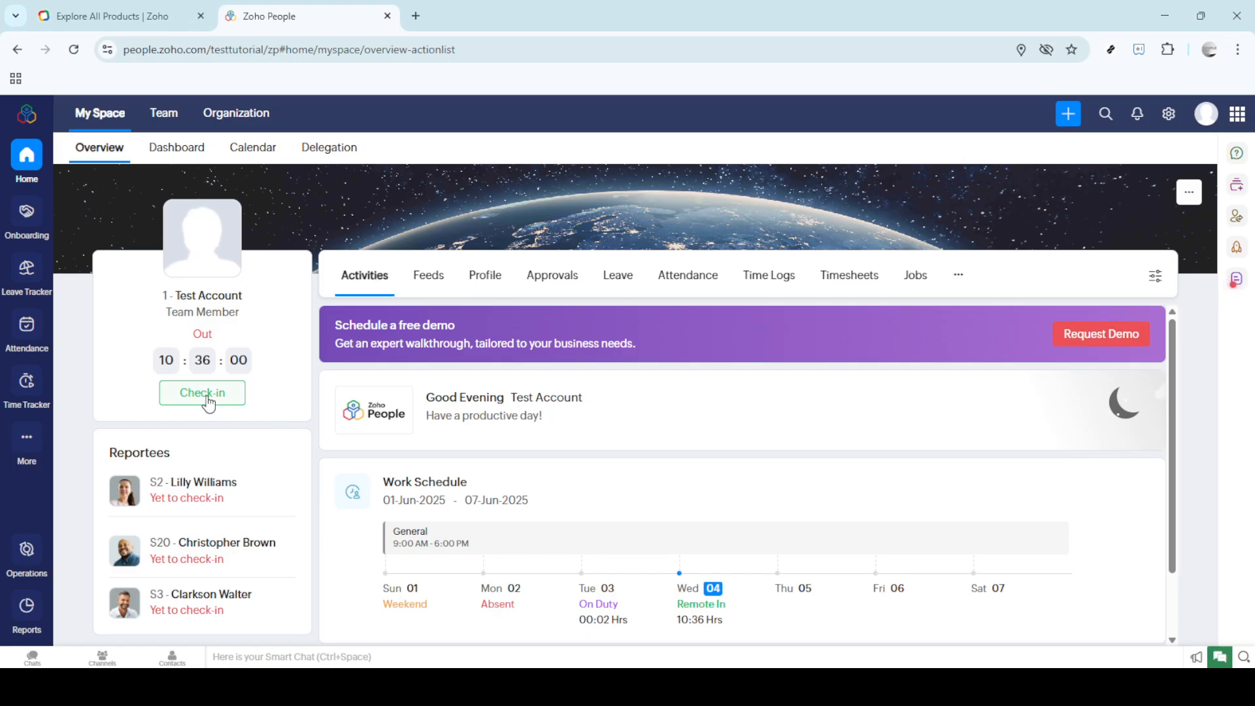
left_click(202, 392)
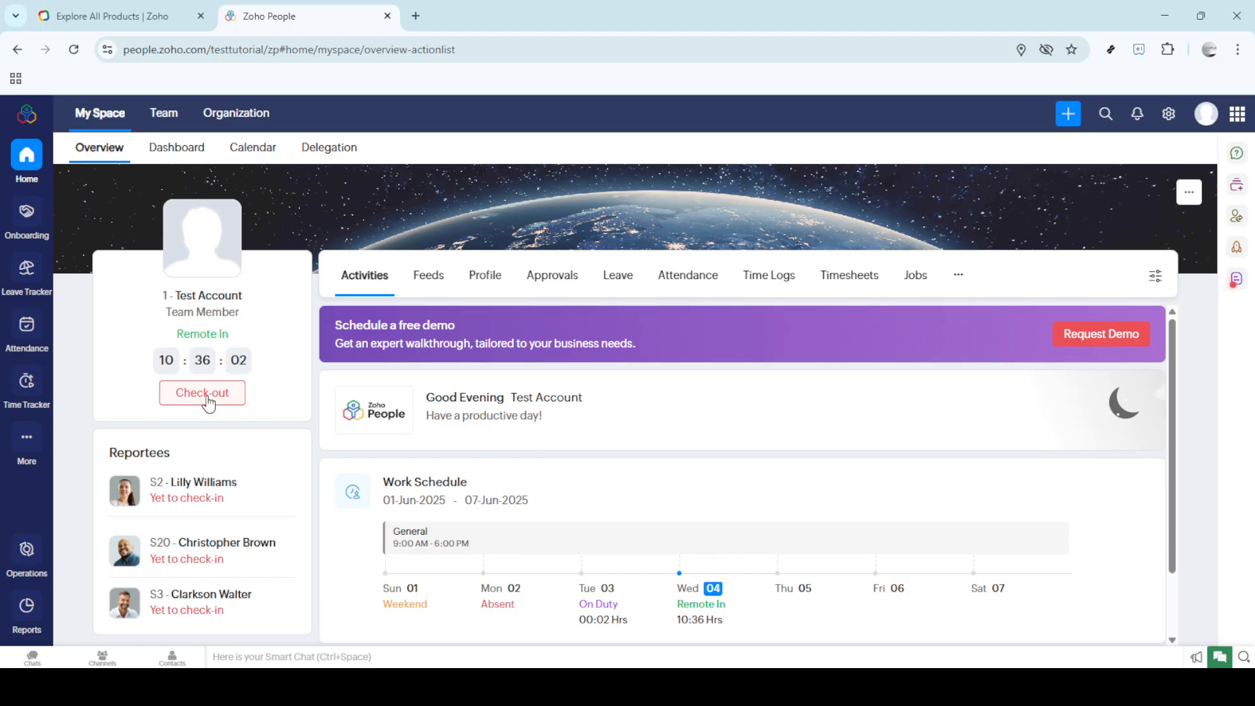
left_click(201, 392)
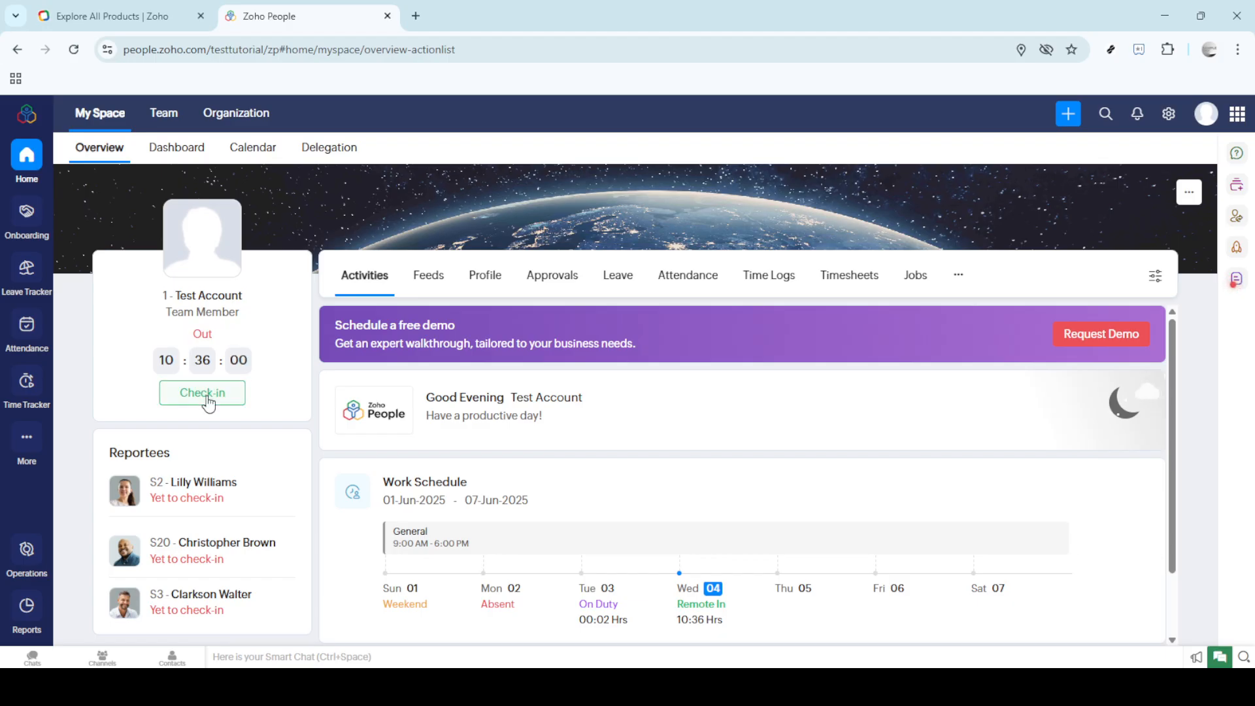